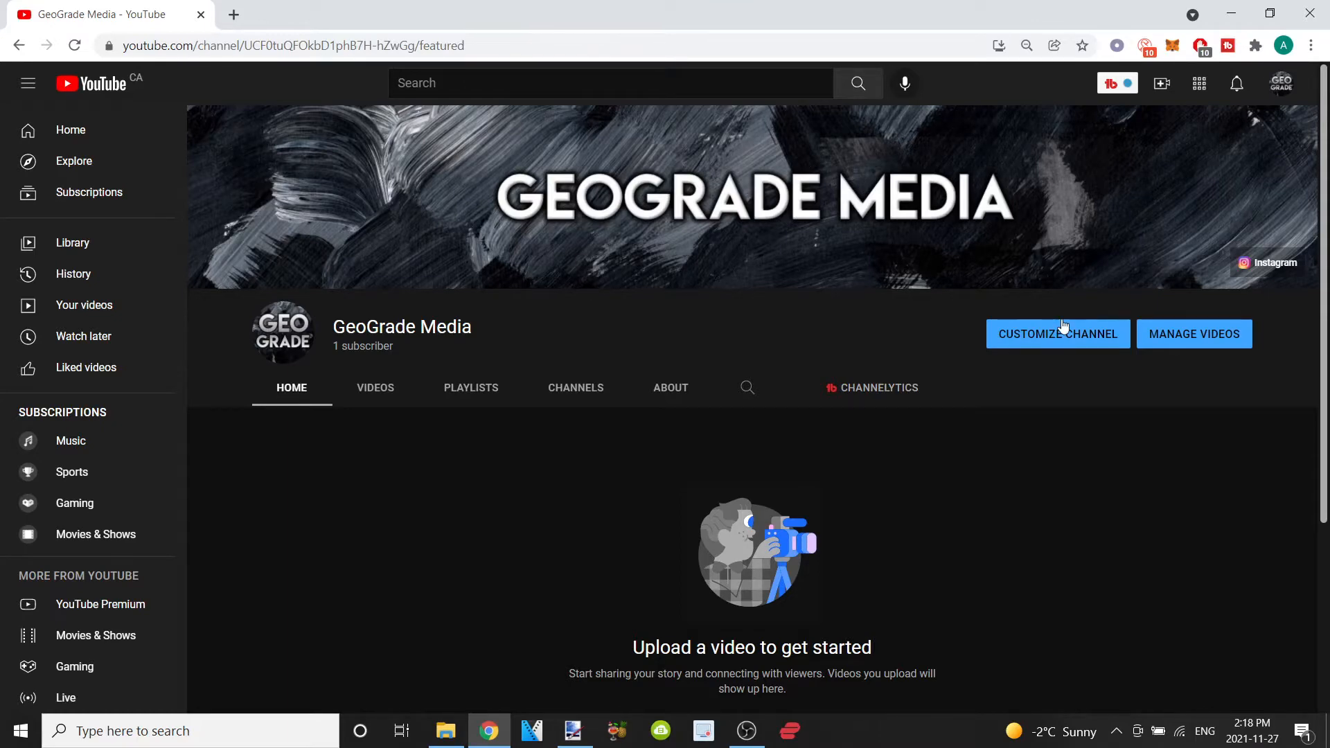
# Open the channel layout editor and browse the Add Section menu of section types.
pyautogui.click(1057, 333)
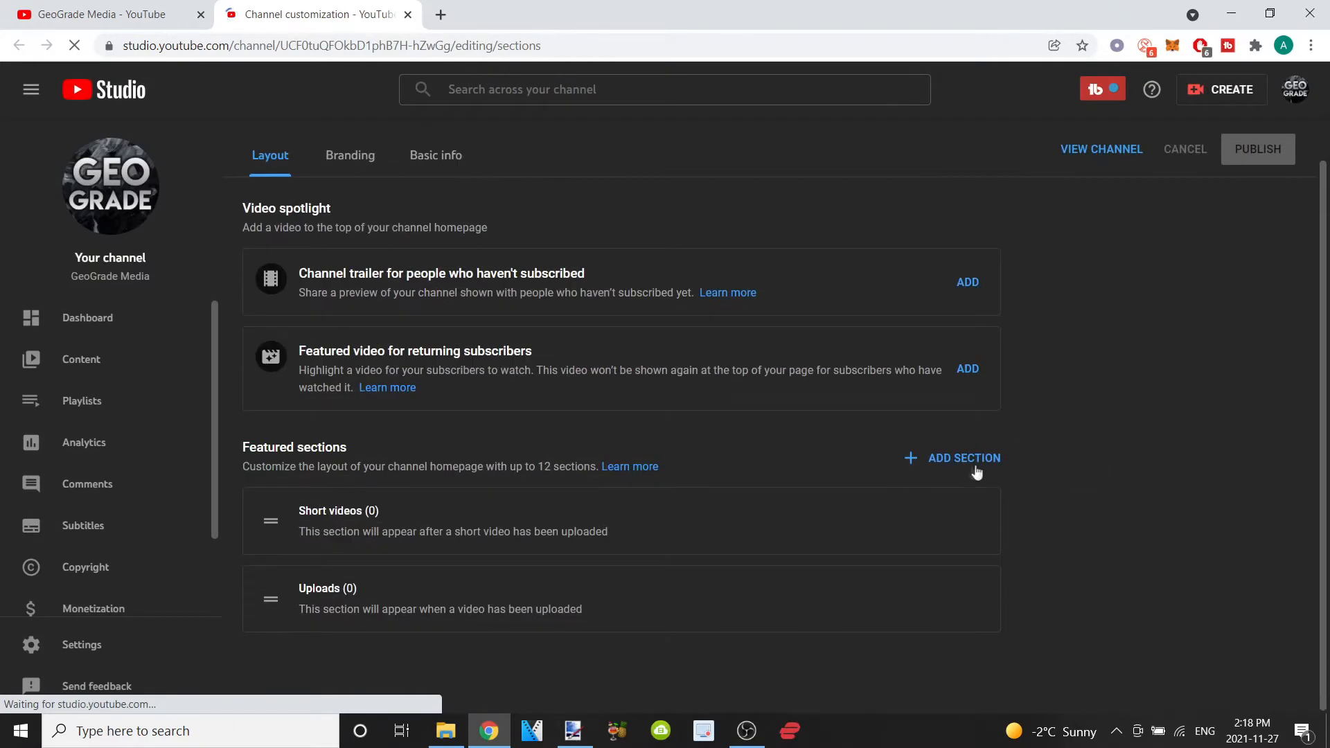
pyautogui.click(964, 458)
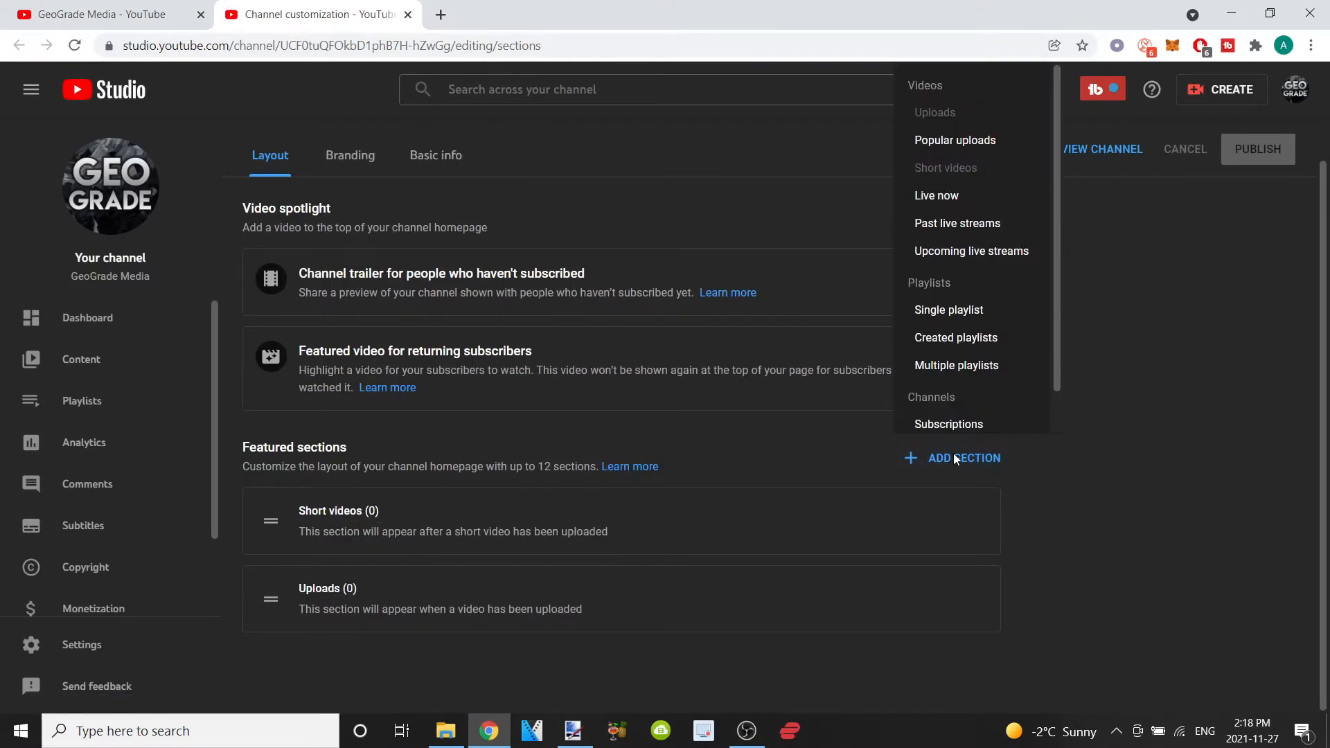
pyautogui.scroll(-3)
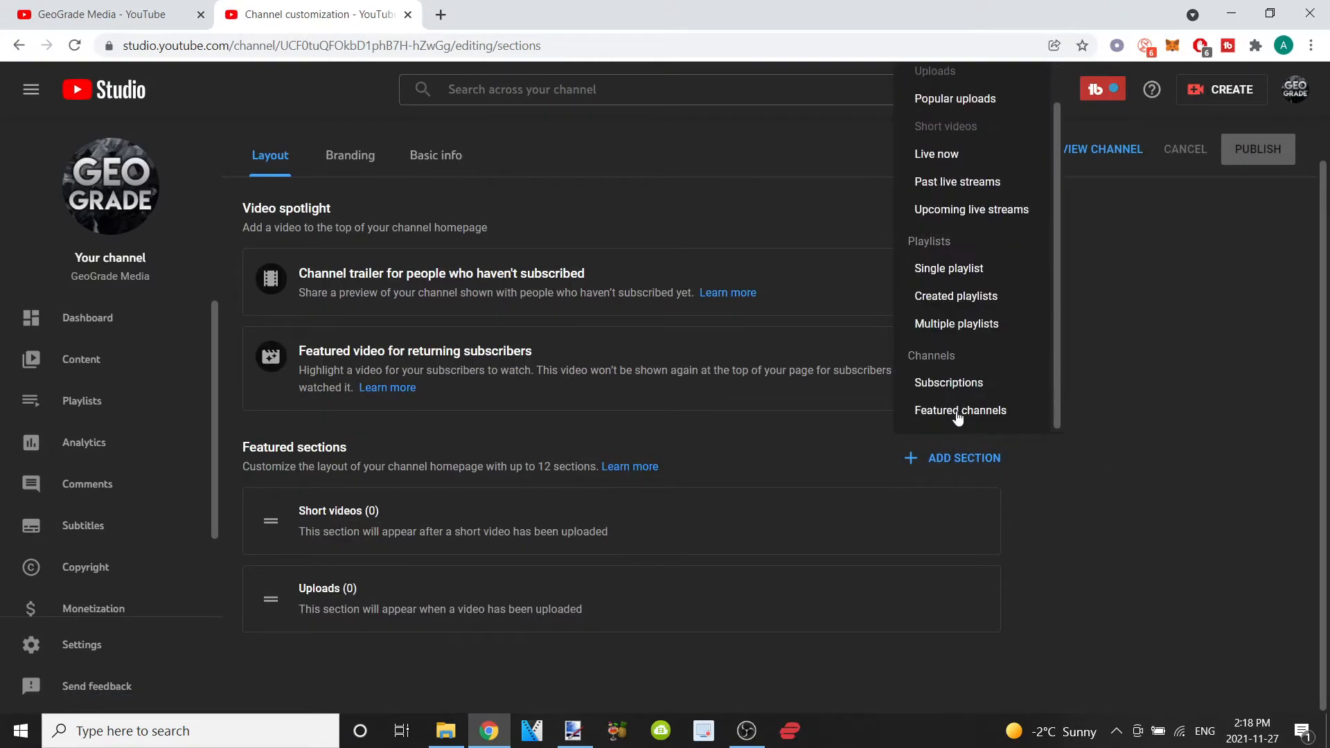
# Add a Featured channels section titled 'Cool Youtubers'.
pyautogui.click(961, 409)
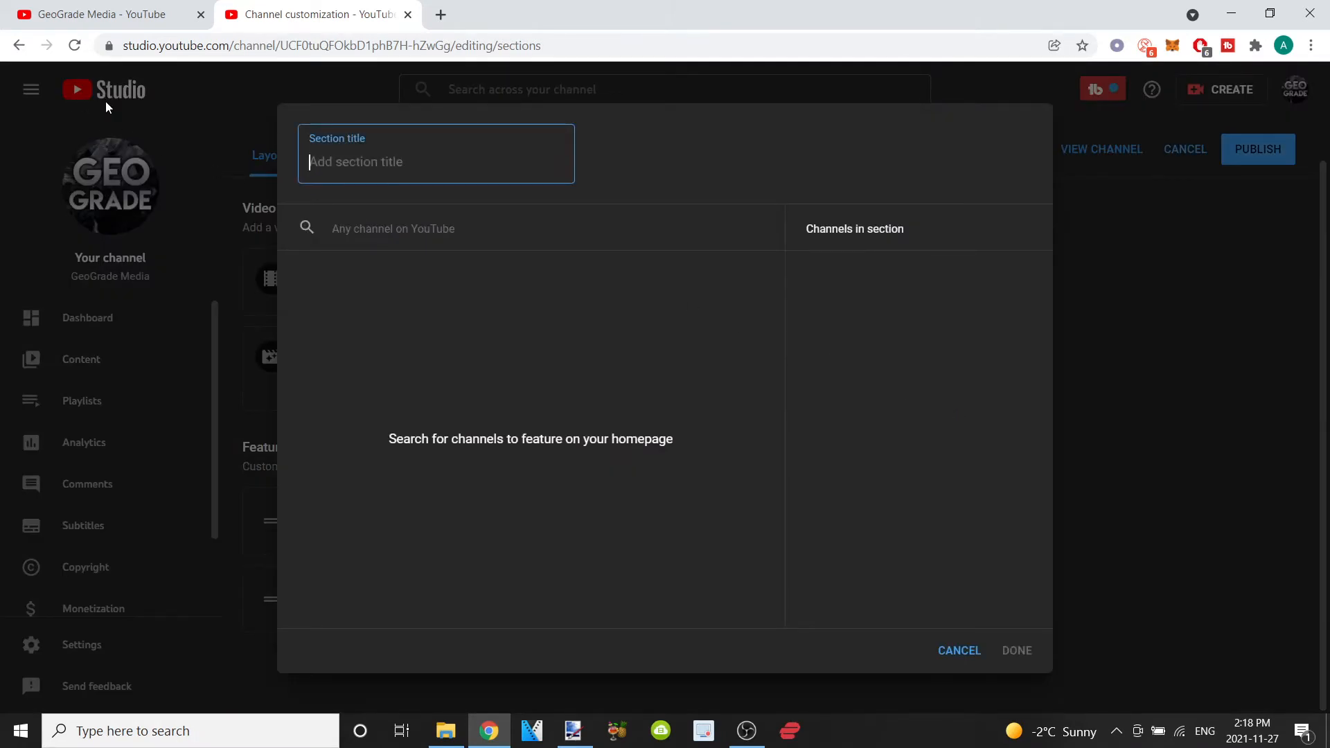
pyautogui.write('Cool You')
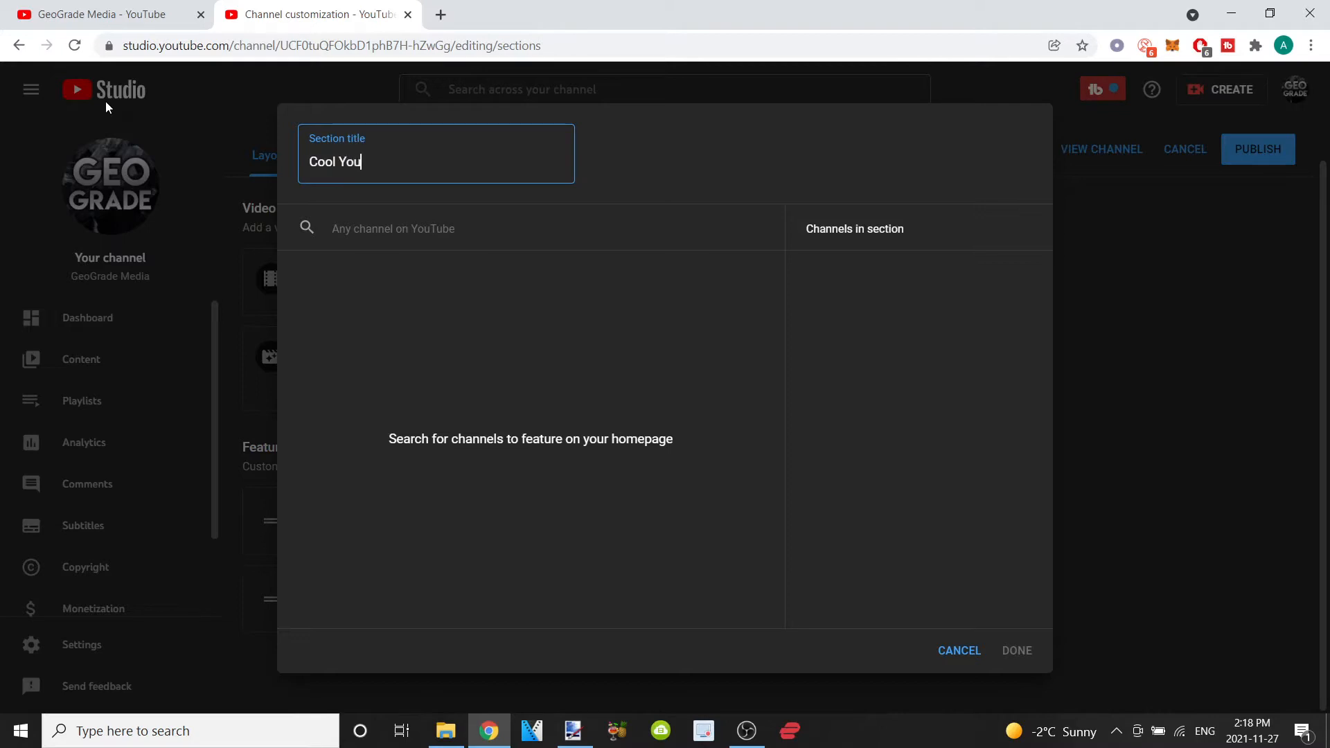
pyautogui.write('tubers')
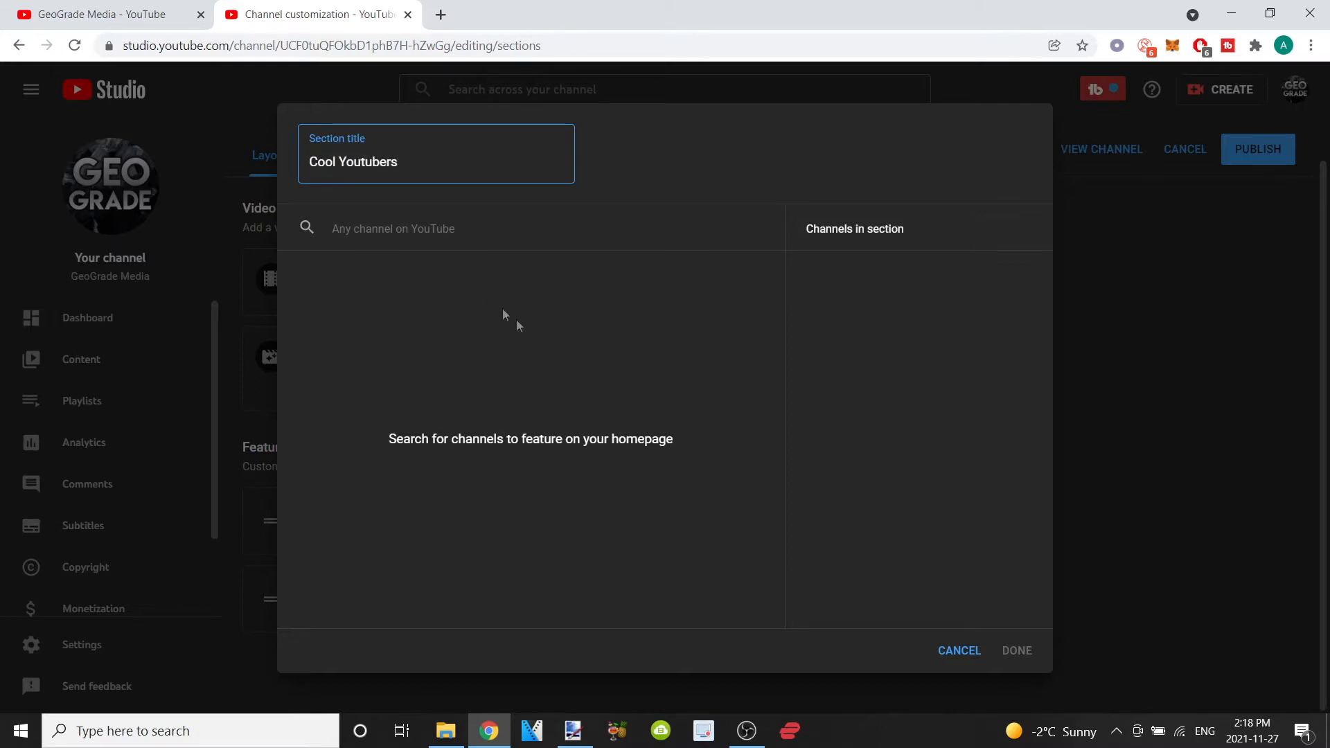
# Search and select PewDiePie, Dude Perfect and MrBeast as featured channels.
pyautogui.write('pewdiepi')
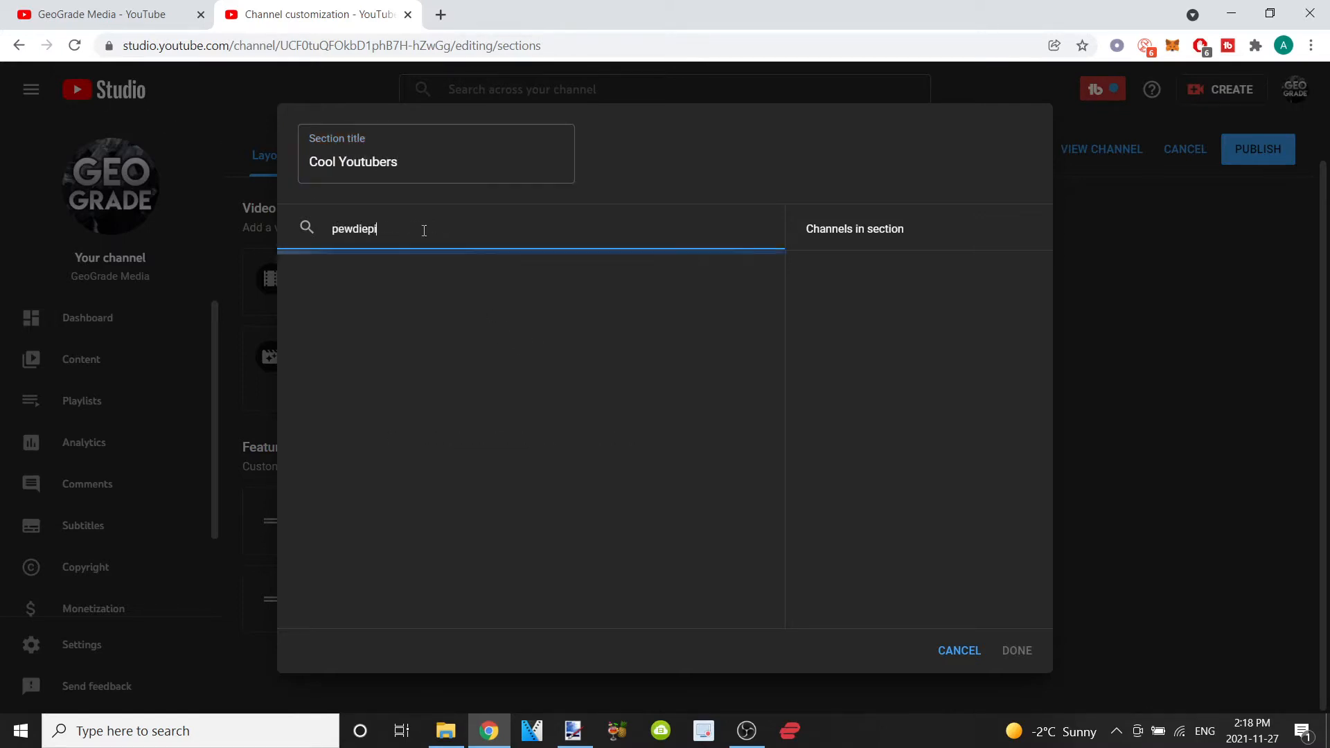
pyautogui.write('dude')
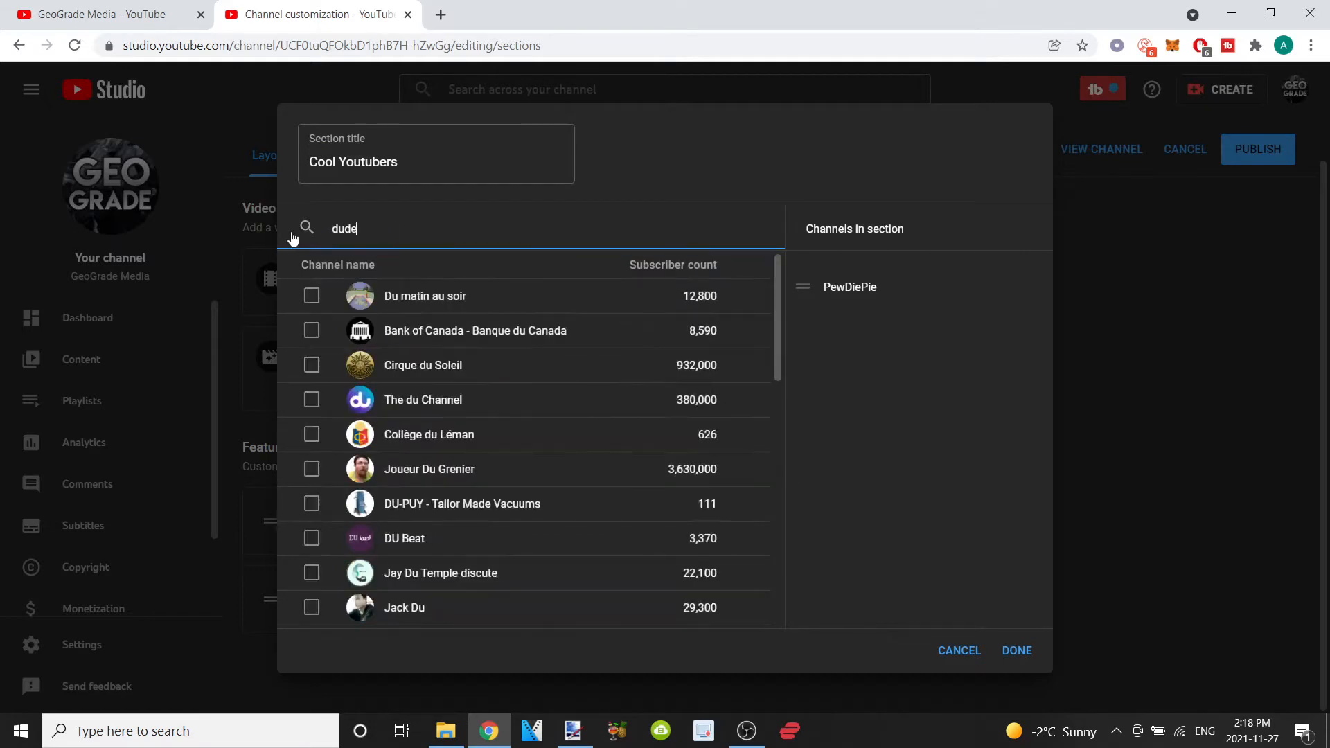
pyautogui.click(311, 295)
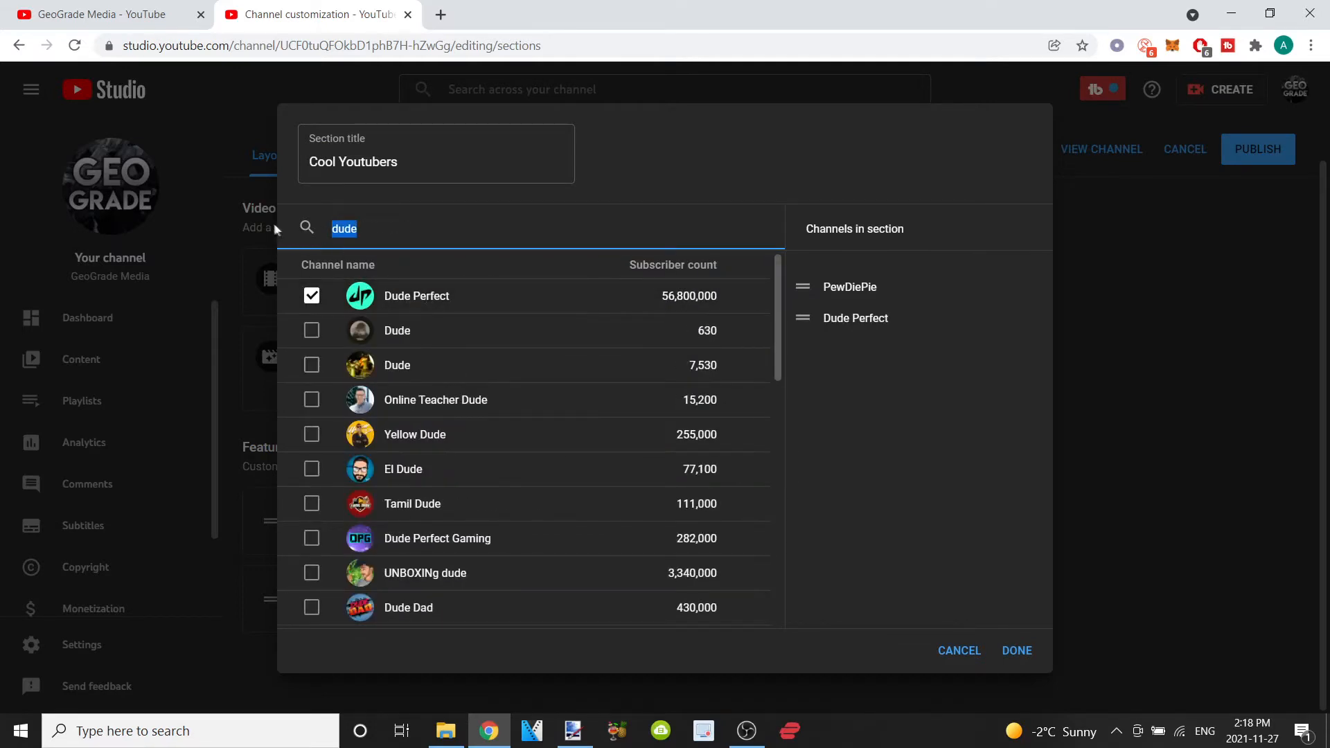
pyautogui.write('mrbeast')
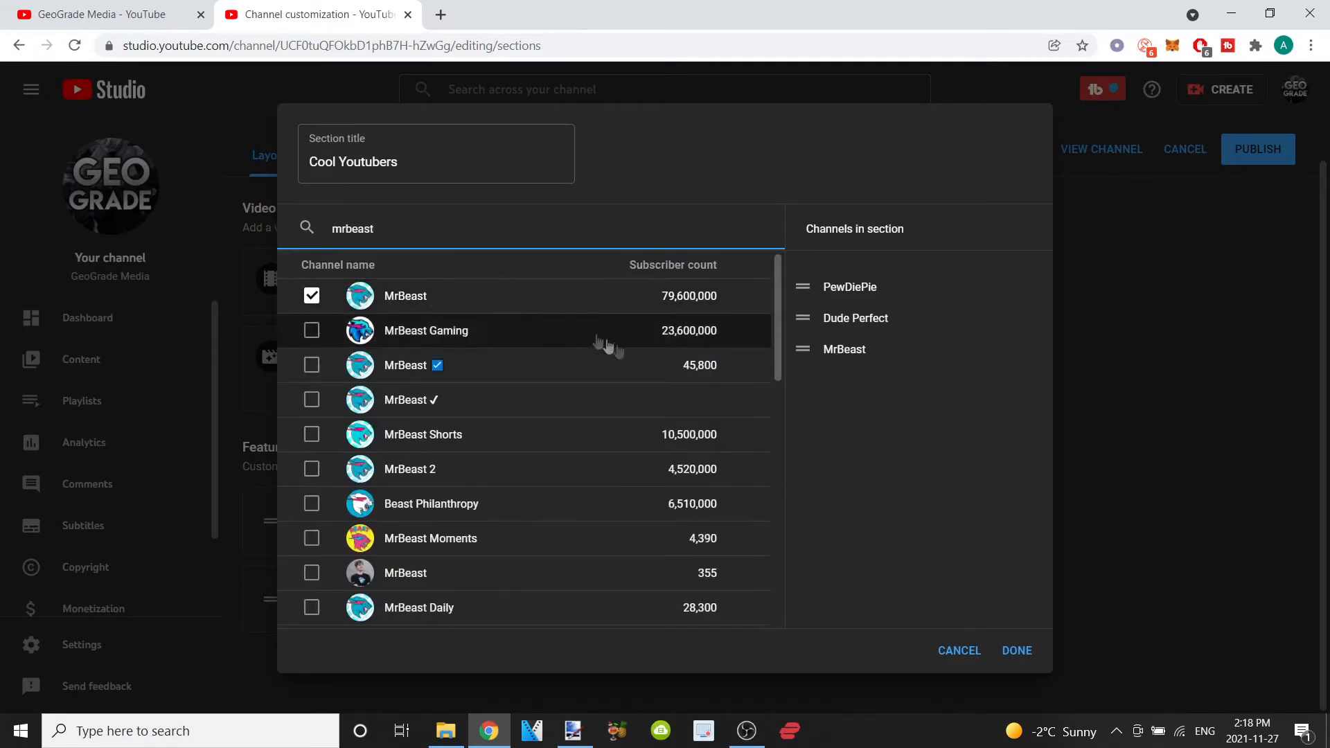
# Save the Cool Youtubers section, publish the layout, and view the GeoGrade Media homepage.
pyautogui.click(1016, 650)
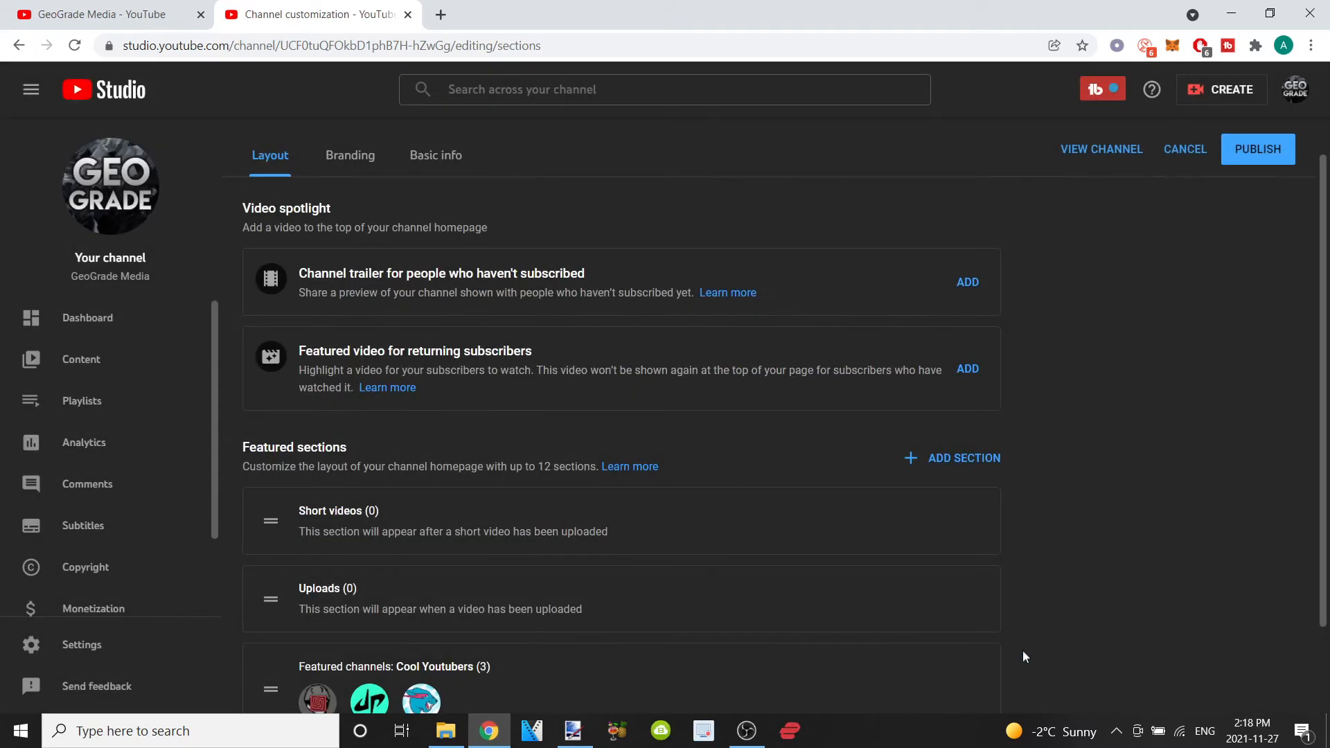
pyautogui.scroll(-3)
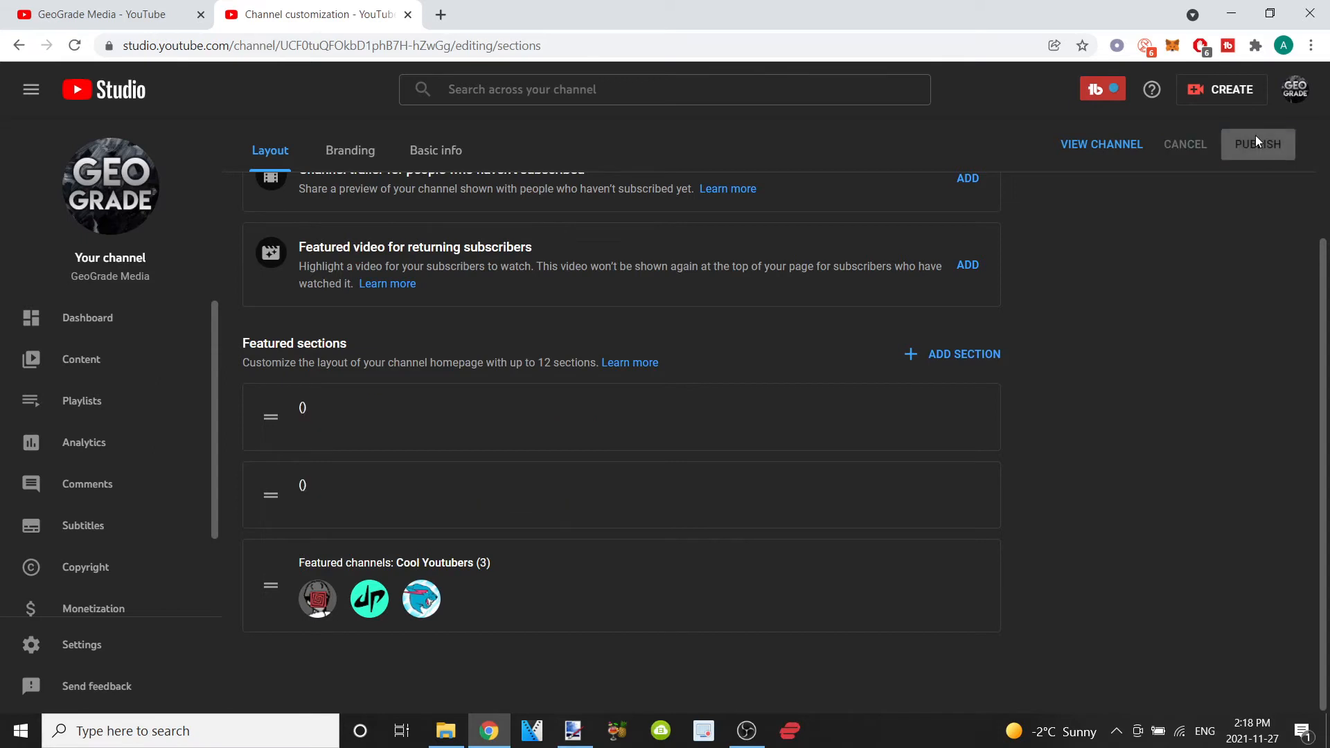
pyautogui.click(1257, 144)
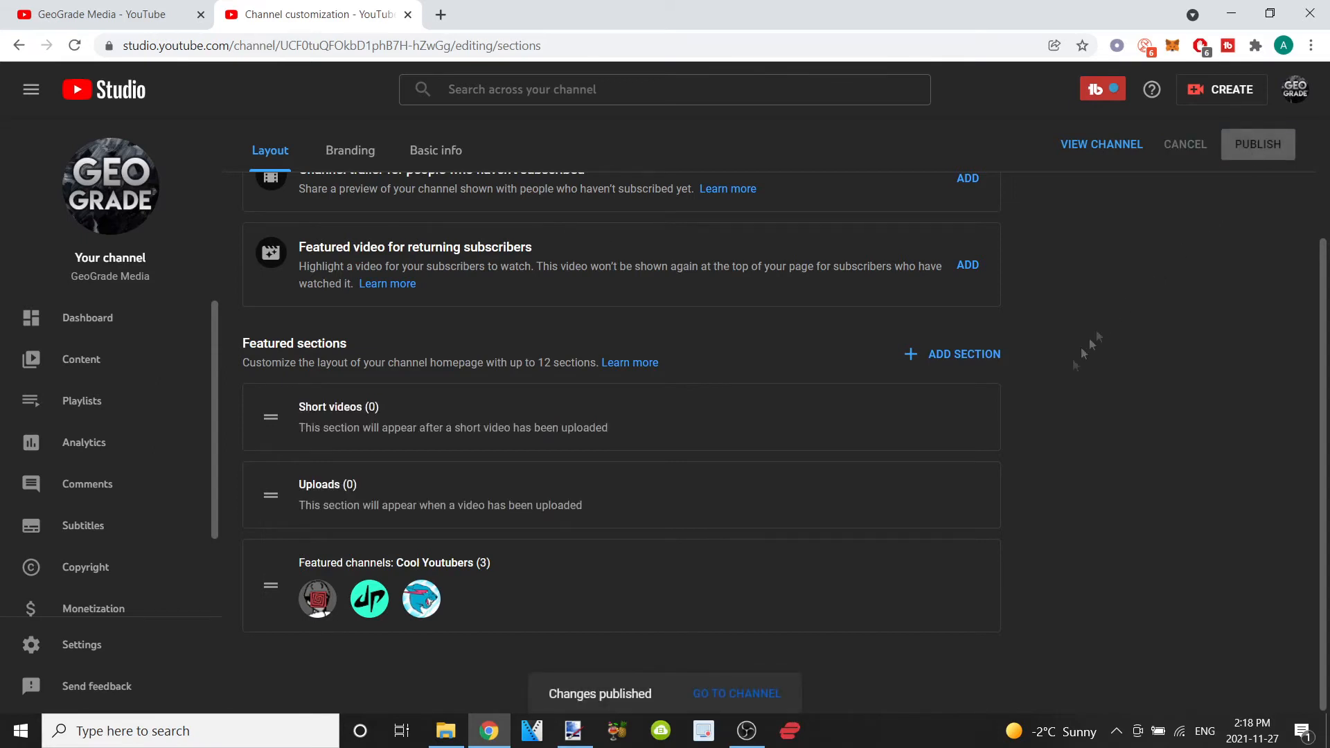
pyautogui.click(736, 693)
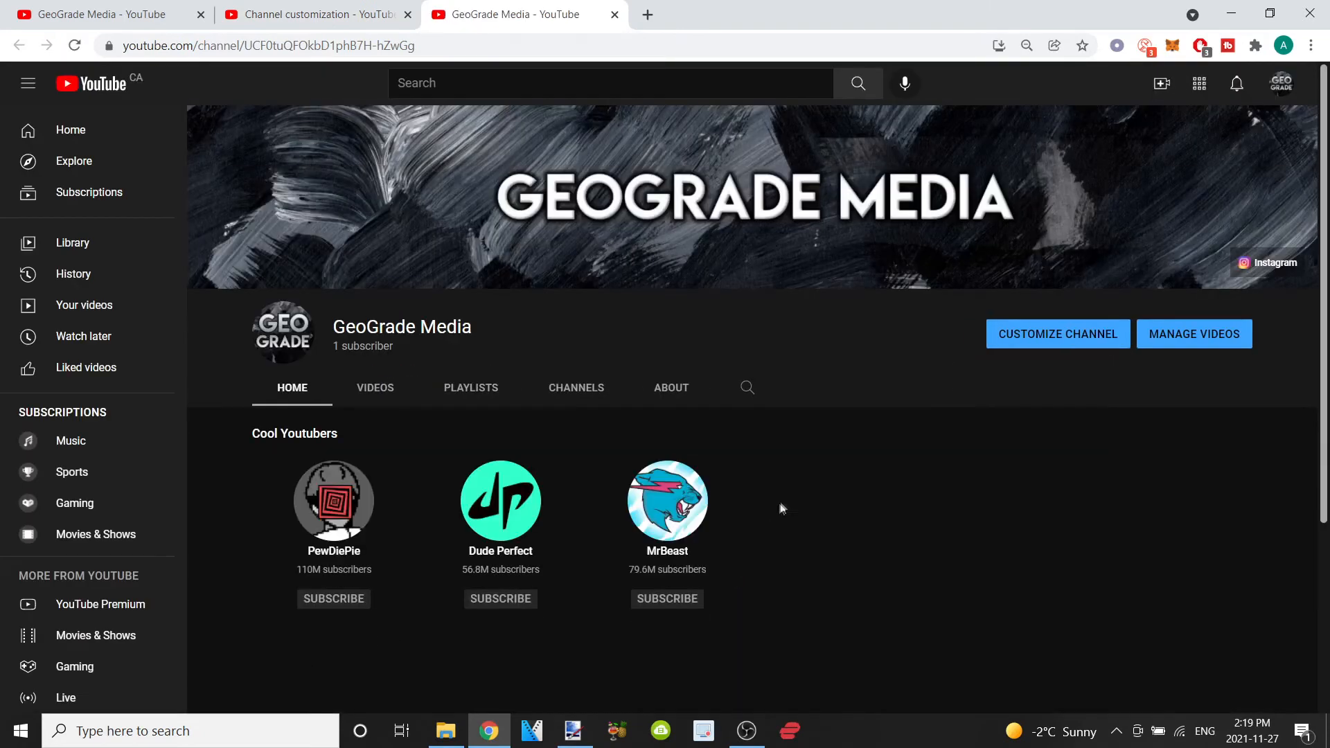